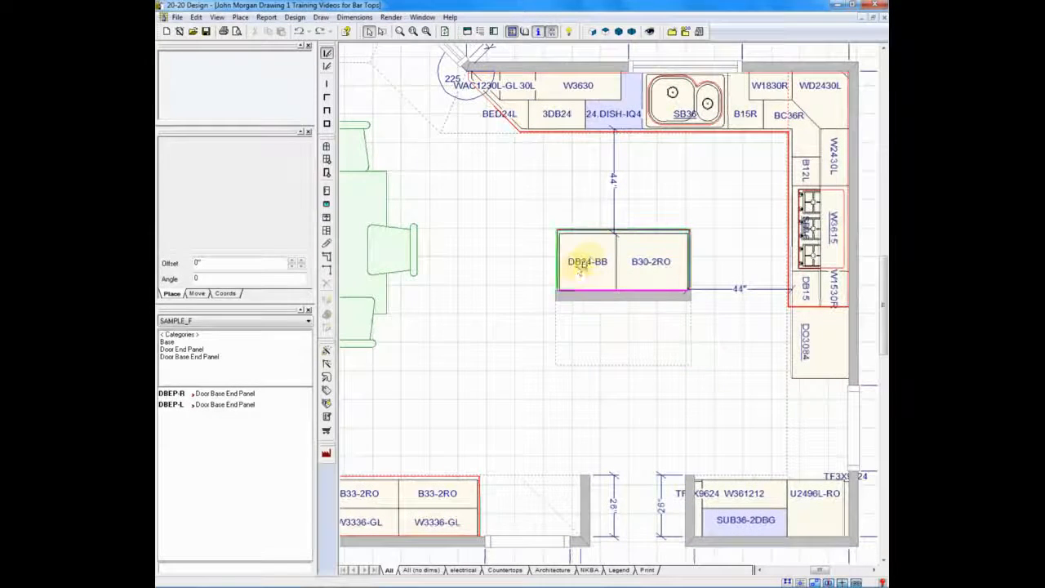
Step: Pick the island knee wall and begin a Solid Surface countertop in Alabaster Mirage
{"action": "left_click", "coordinate": [587, 261]}
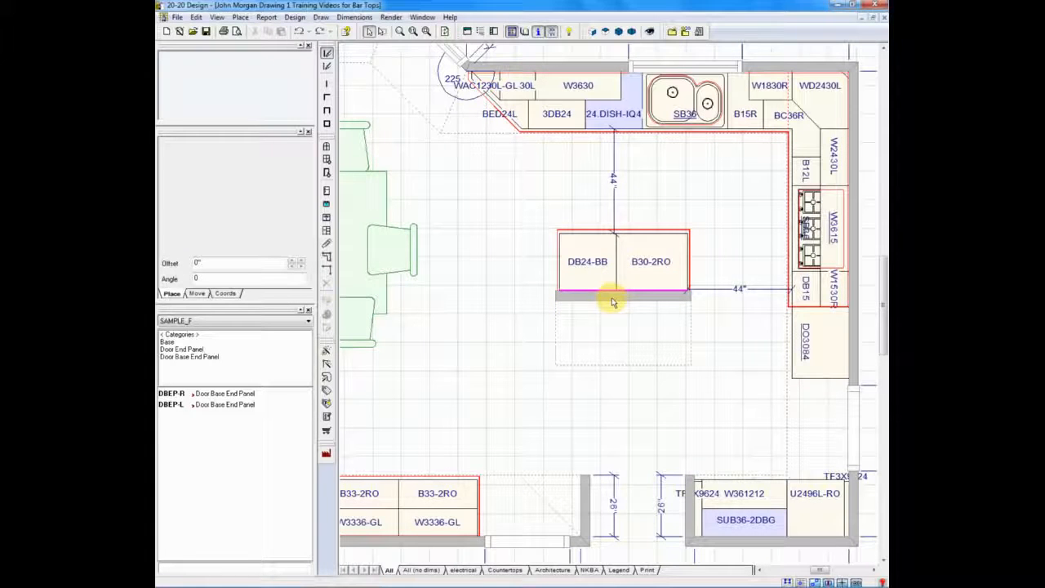
{"action": "mouse_move", "coordinate": [600, 313]}
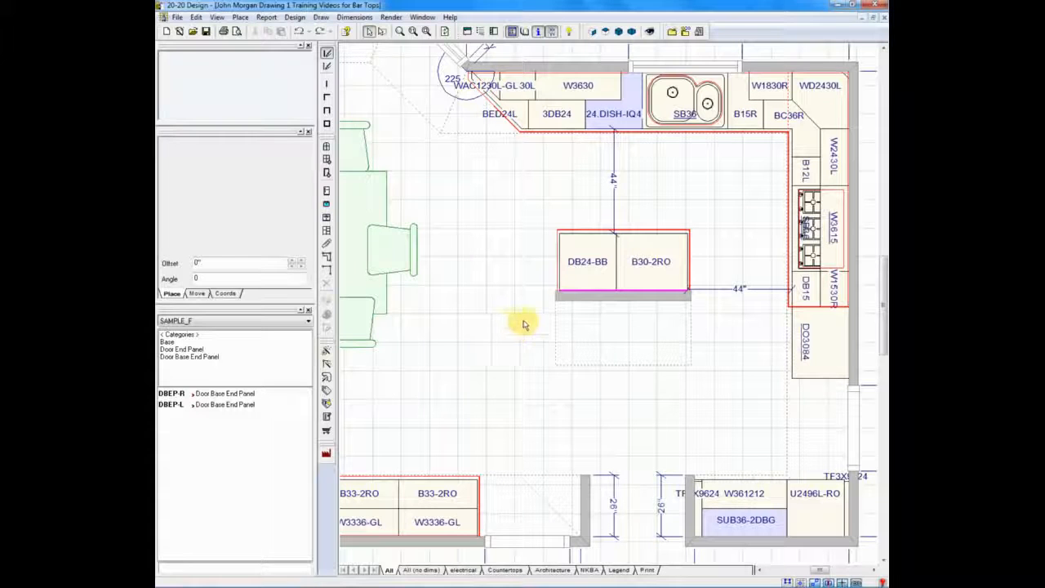
{"action": "mouse_move", "coordinate": [326, 384]}
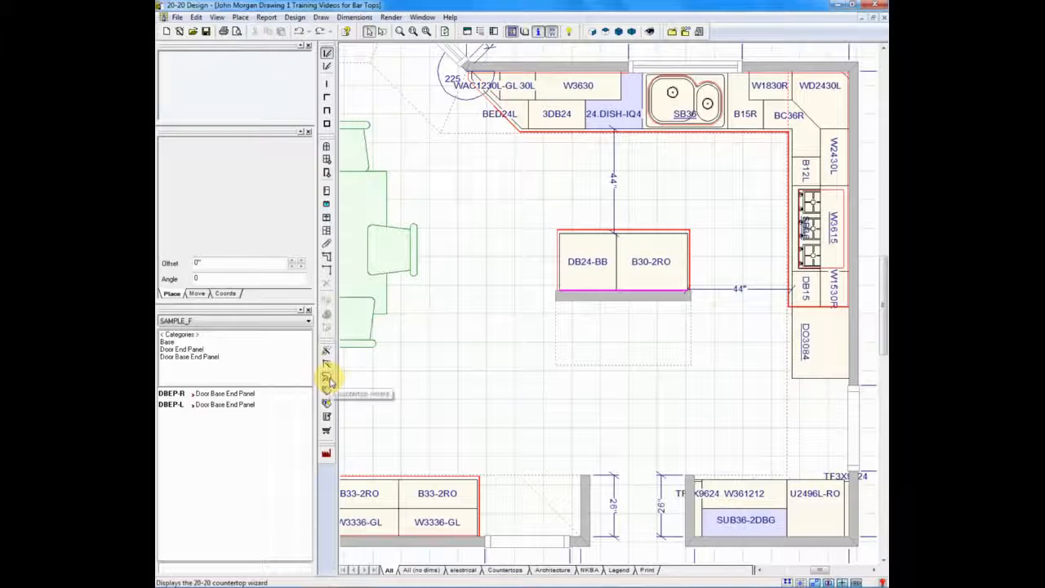
{"action": "left_click", "coordinate": [327, 384]}
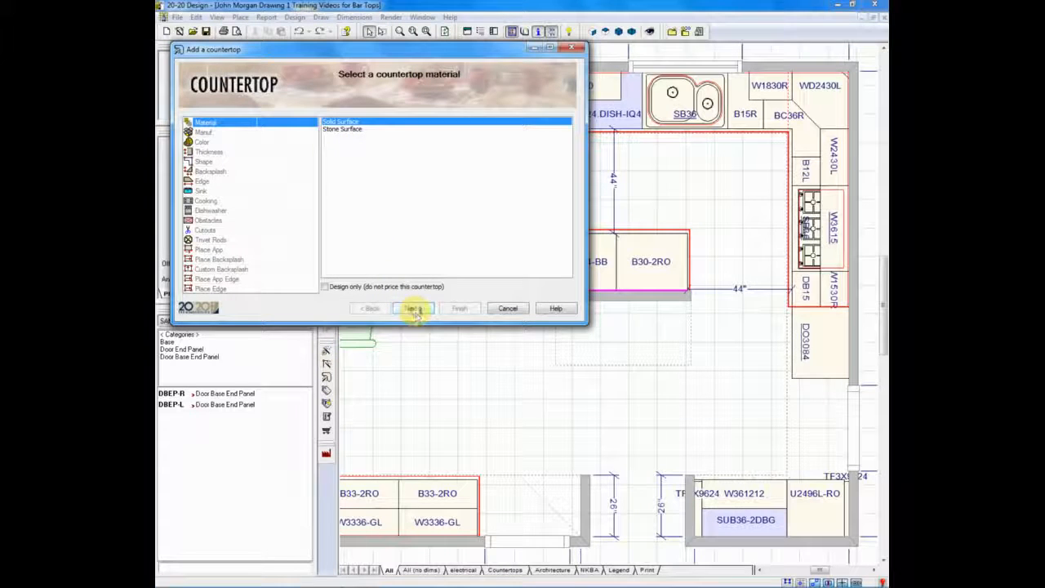
{"action": "left_click", "coordinate": [412, 307]}
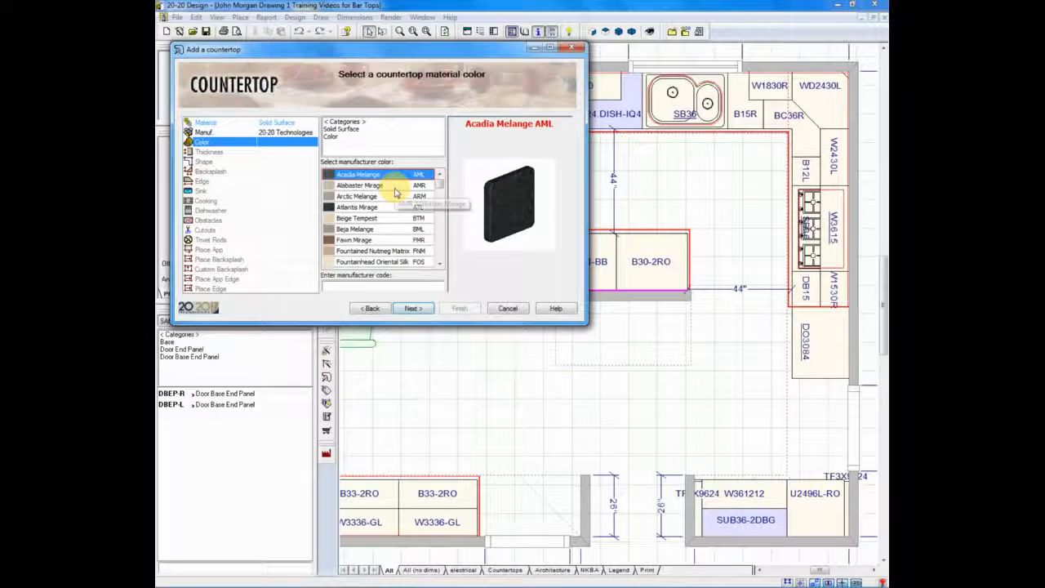
{"action": "left_click", "coordinate": [359, 186]}
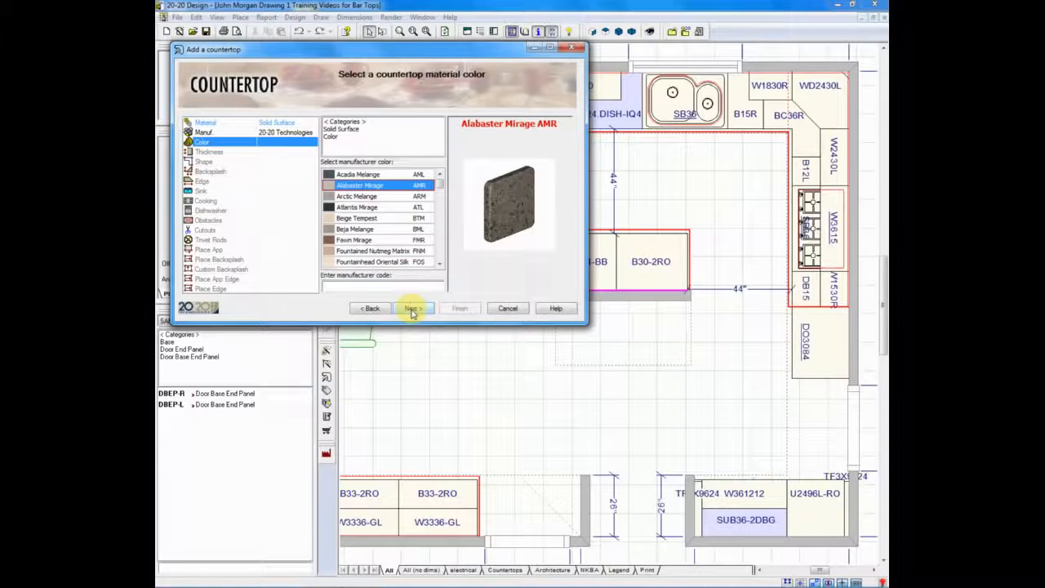
{"action": "left_click", "coordinate": [412, 307]}
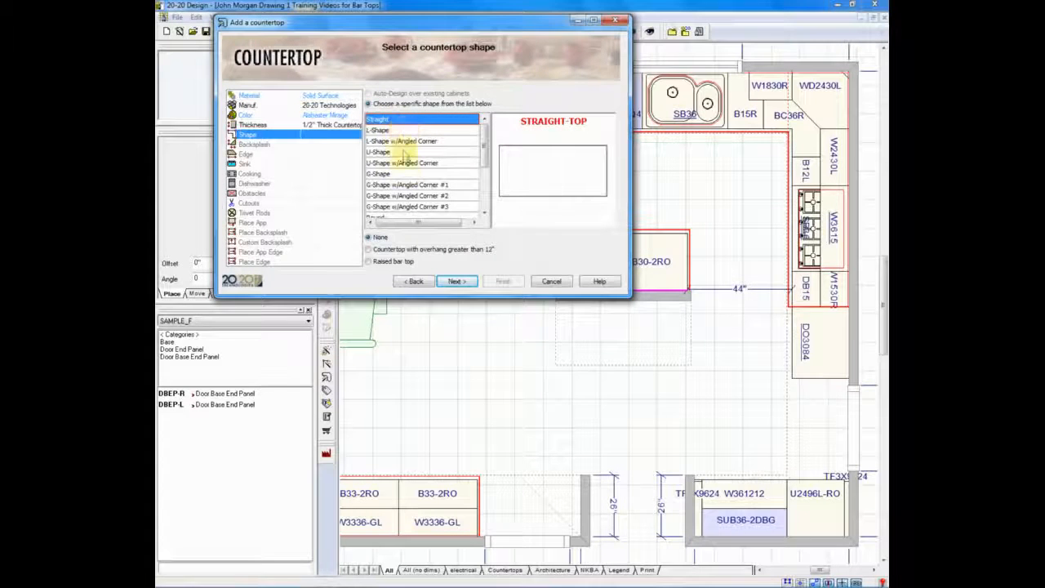
Step: Preview a few shapes, then choose the Straight top with Raised bar top checked
{"action": "scroll", "scroll_direction": "down", "scroll_amount": 3}
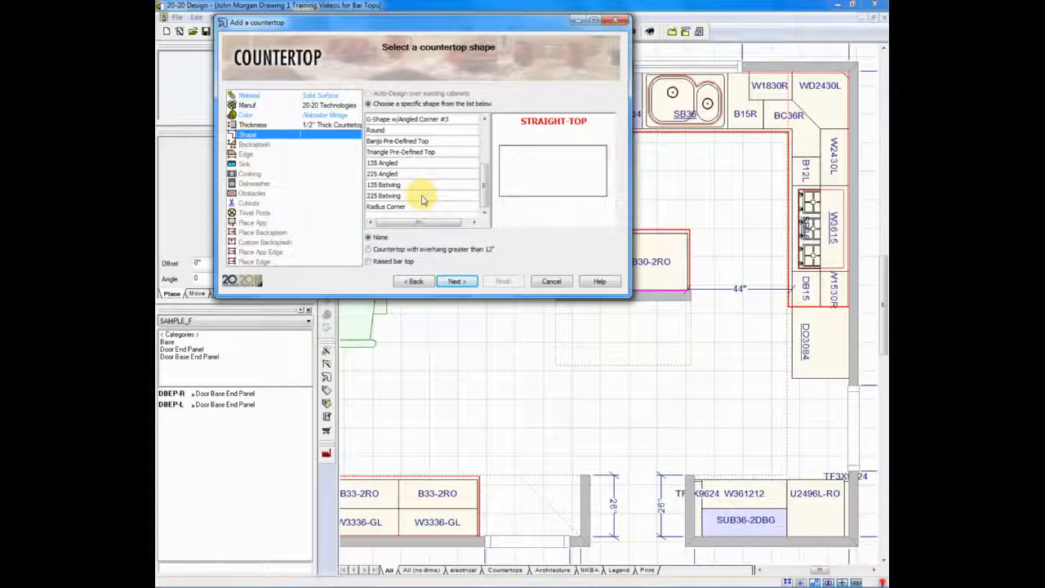
{"action": "left_click", "coordinate": [382, 173]}
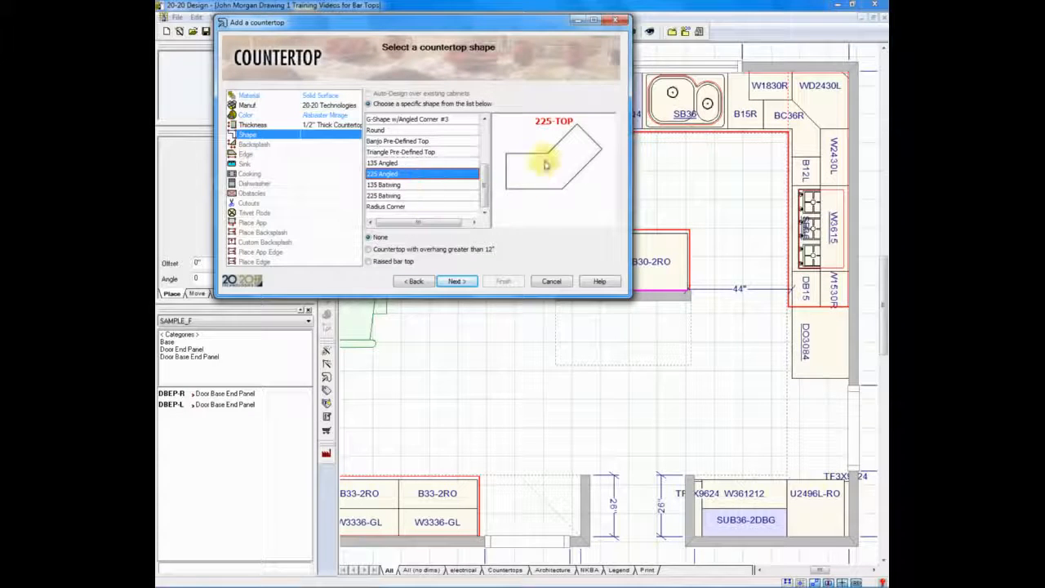
{"action": "left_click", "coordinate": [421, 196]}
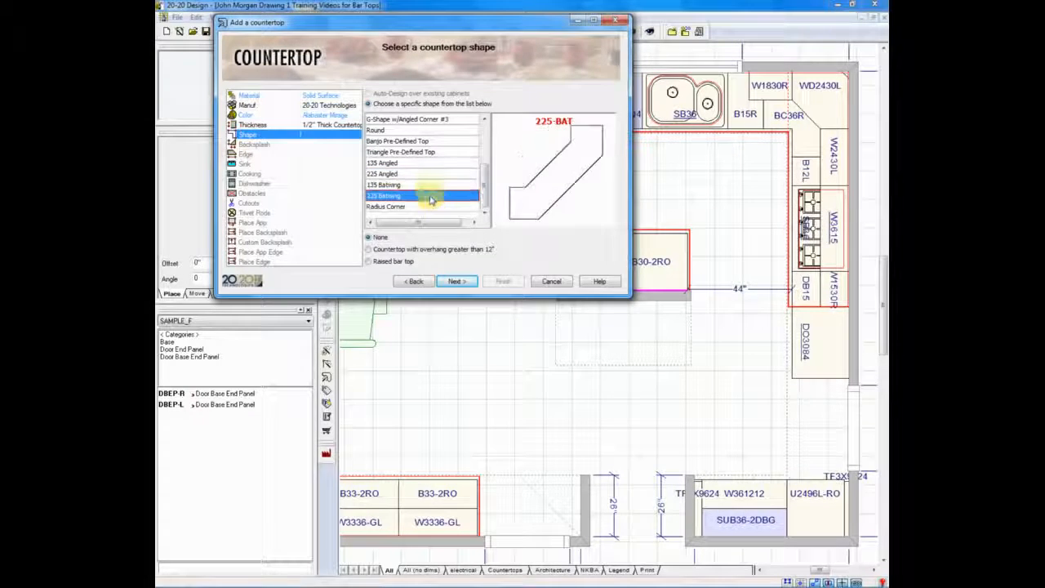
{"action": "left_click", "coordinate": [400, 151]}
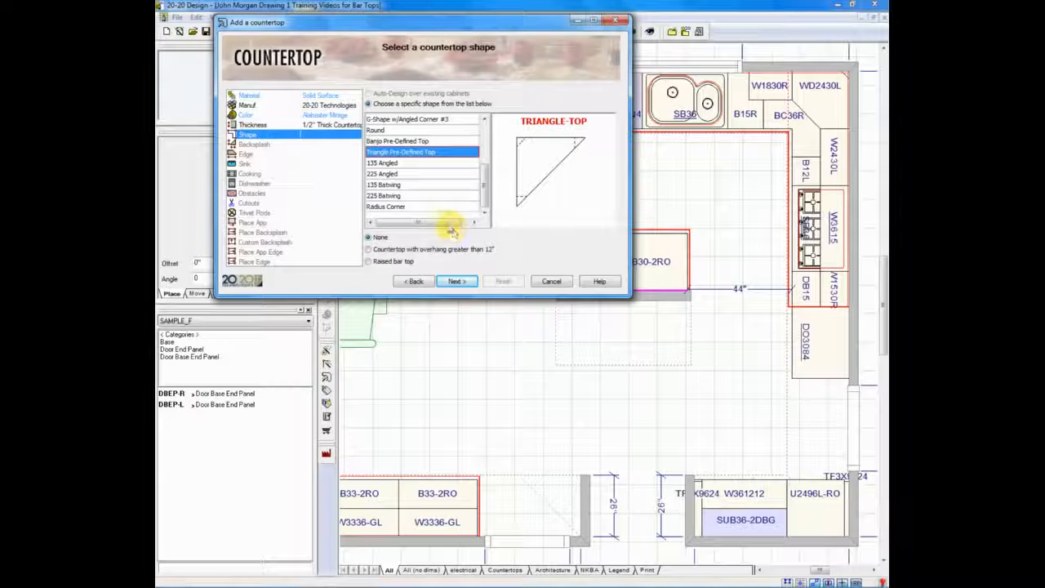
{"action": "scroll", "scroll_direction": "up", "scroll_amount": 3}
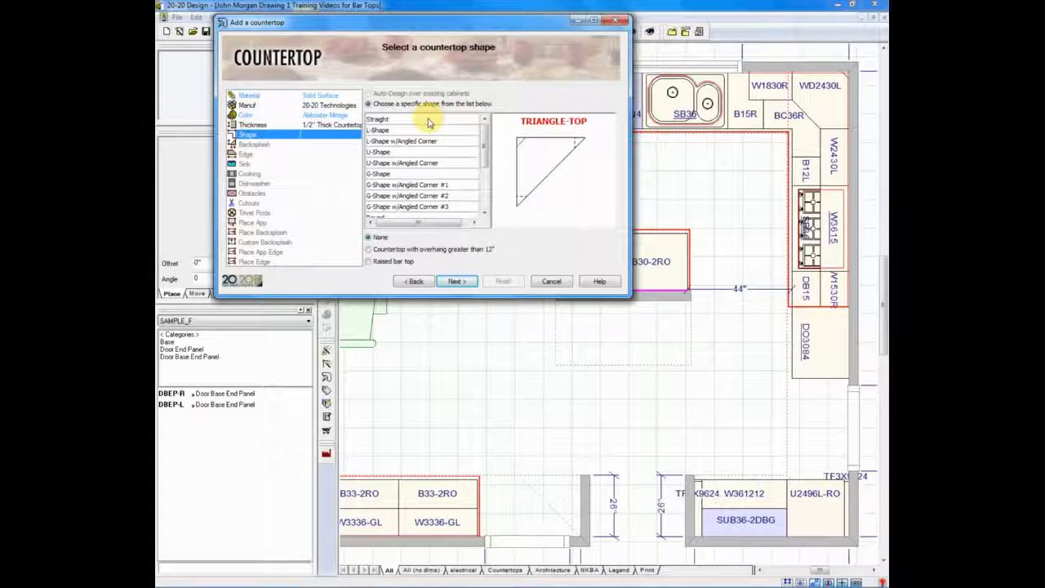
{"action": "left_click", "coordinate": [379, 119]}
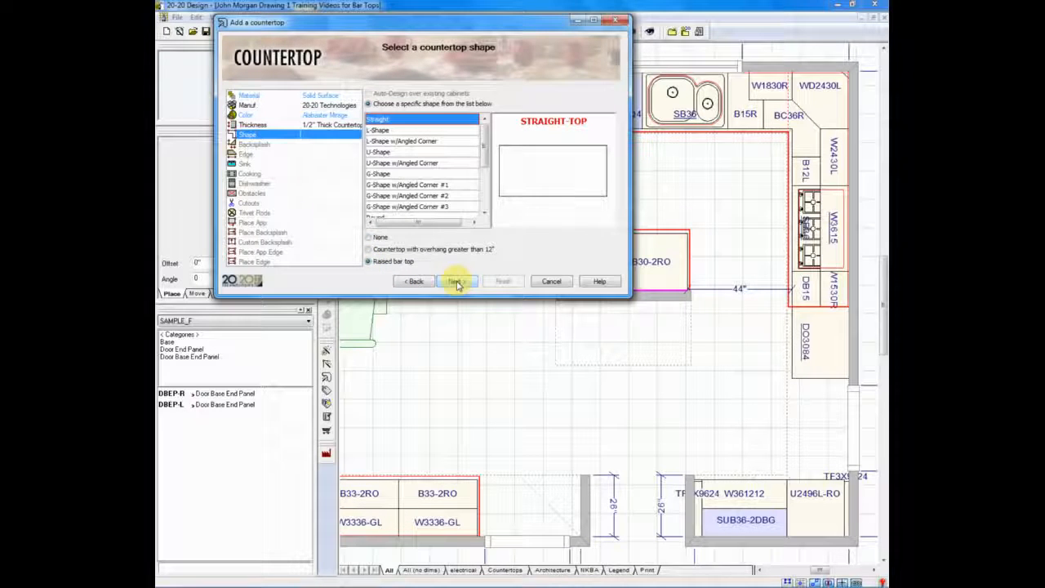
{"action": "left_click", "coordinate": [454, 281]}
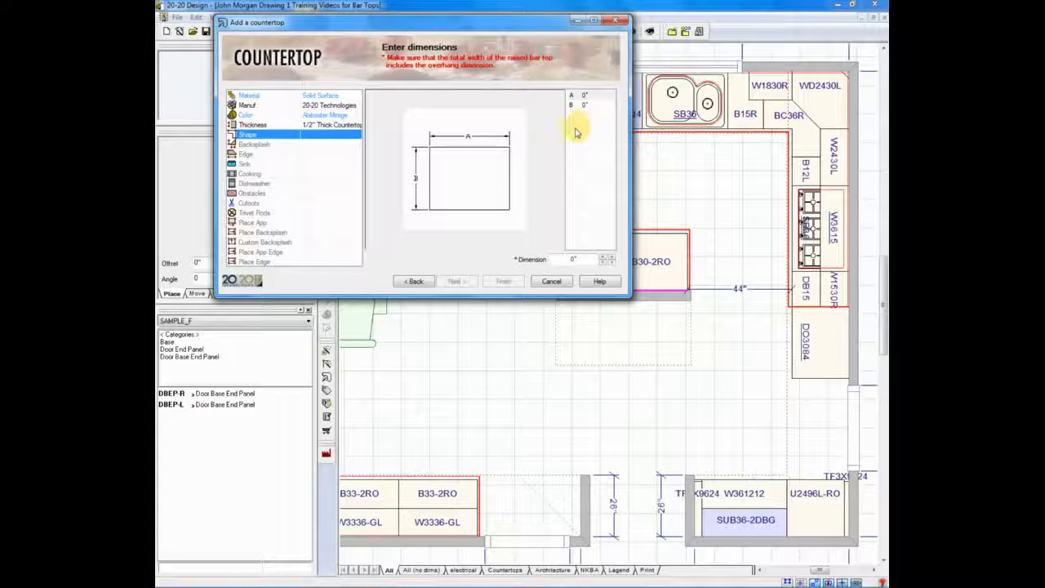
{"action": "mouse_move", "coordinate": [461, 166]}
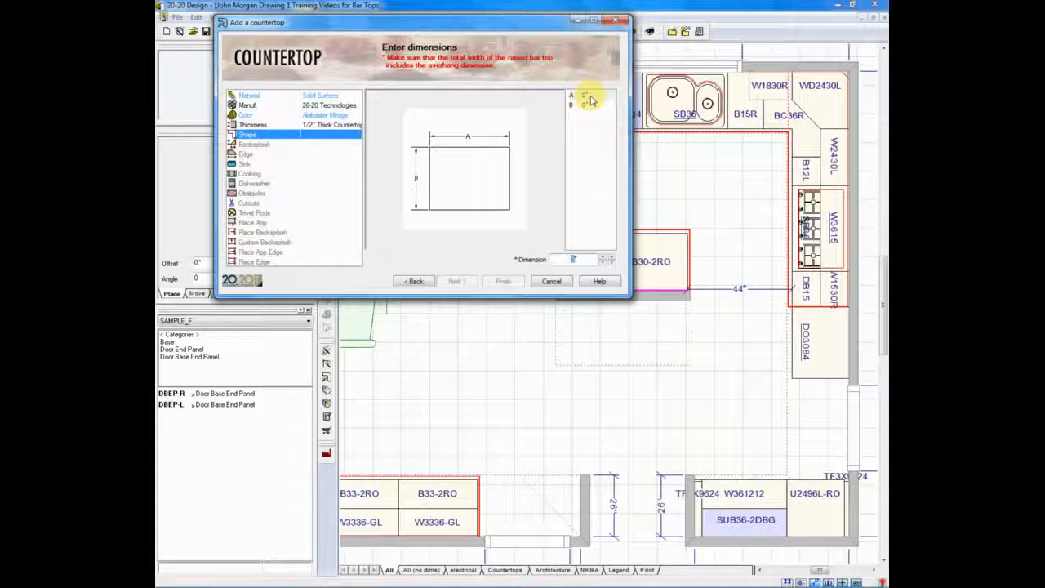
Step: Enter bar top dimensions A = 57 and B = 15 inches
{"action": "type", "text": "57"}
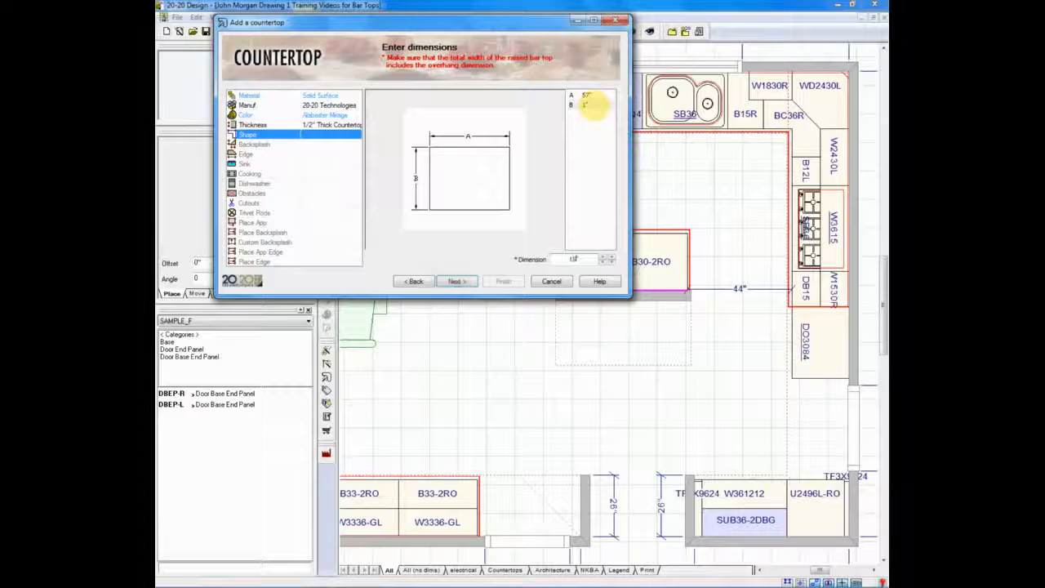
{"action": "type", "text": "15"}
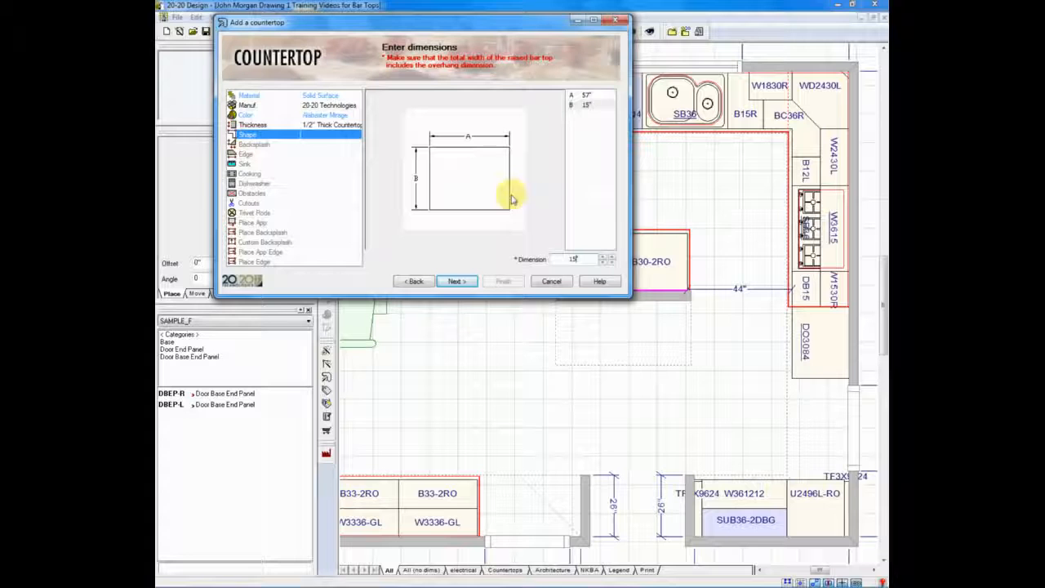
{"action": "left_click", "coordinate": [456, 281]}
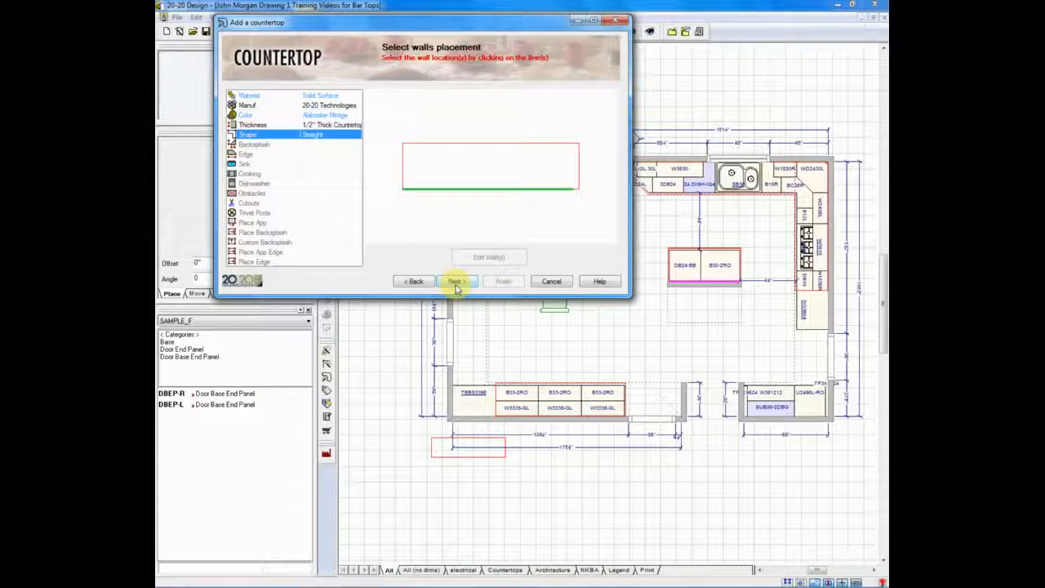
Step: Skip wall placement and choose the Small Ogee edge style
{"action": "left_click", "coordinate": [455, 281]}
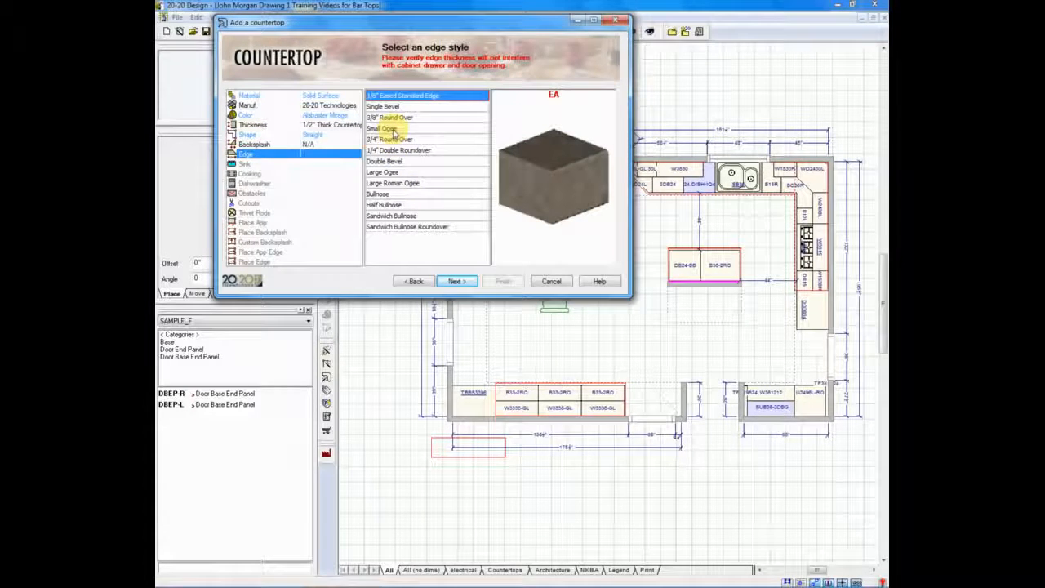
{"action": "left_click", "coordinate": [383, 128]}
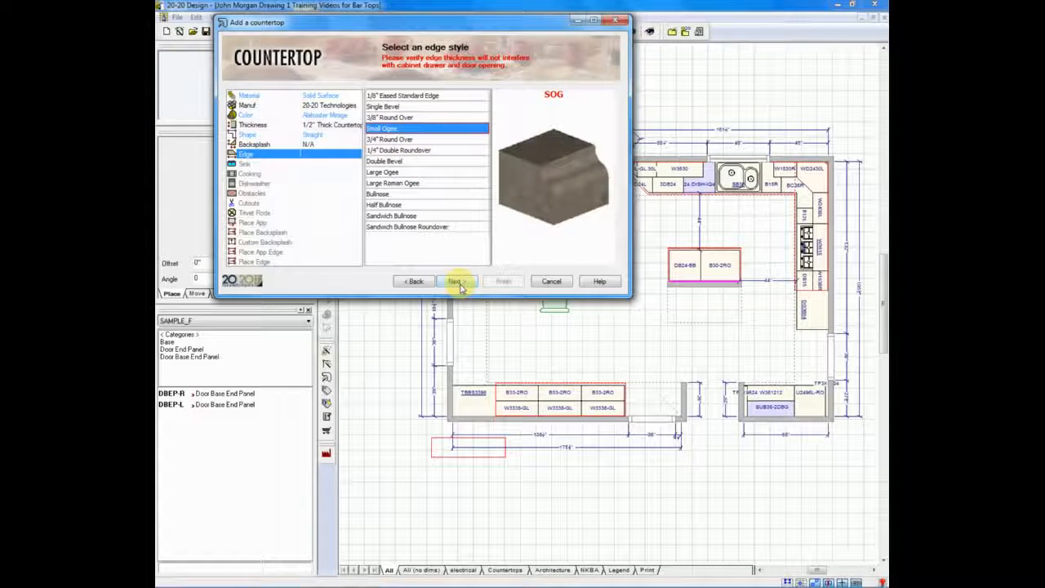
{"action": "left_click", "coordinate": [454, 281]}
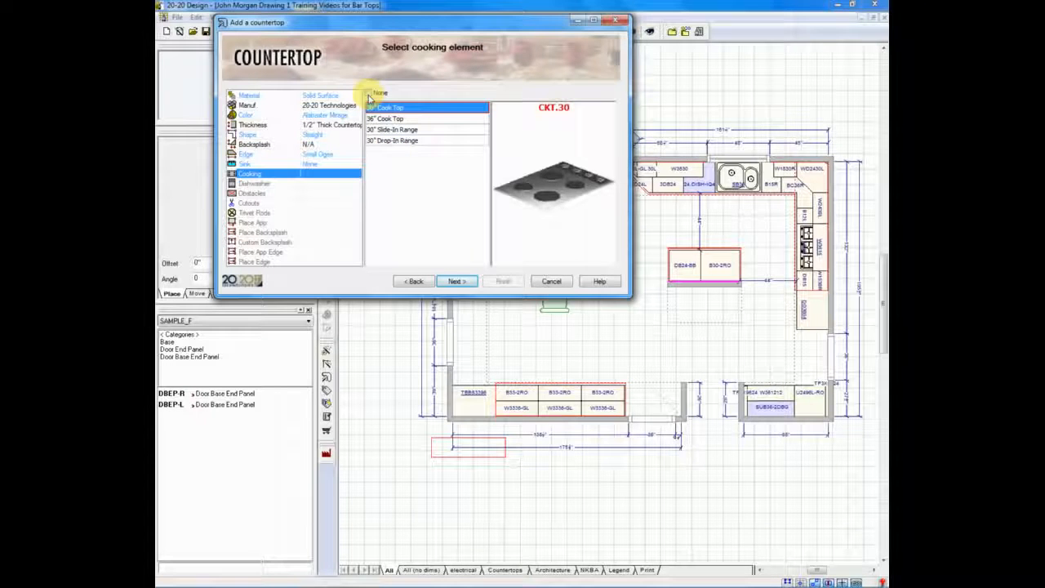
Step: Choose no cooking element and no dishwasher, leaving obstacles, cutouts and appliance edge empty
{"action": "left_click", "coordinate": [381, 92]}
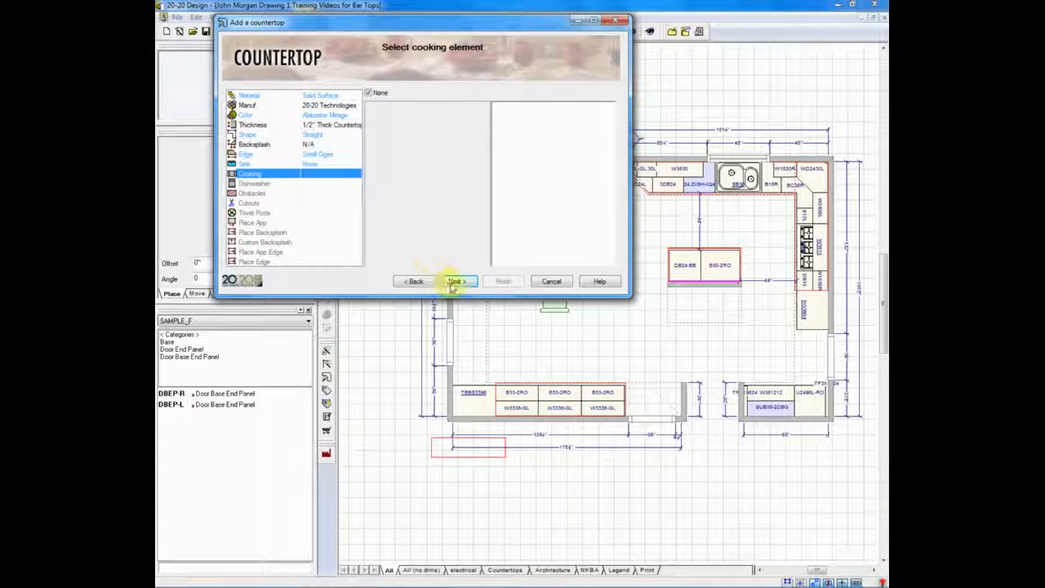
{"action": "left_click", "coordinate": [454, 281]}
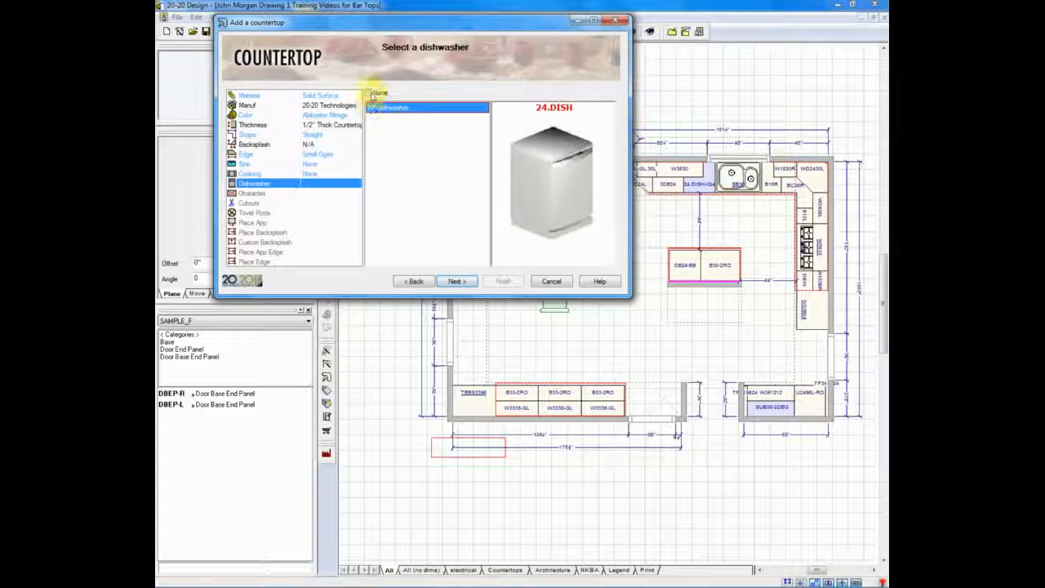
{"action": "left_click", "coordinate": [369, 92]}
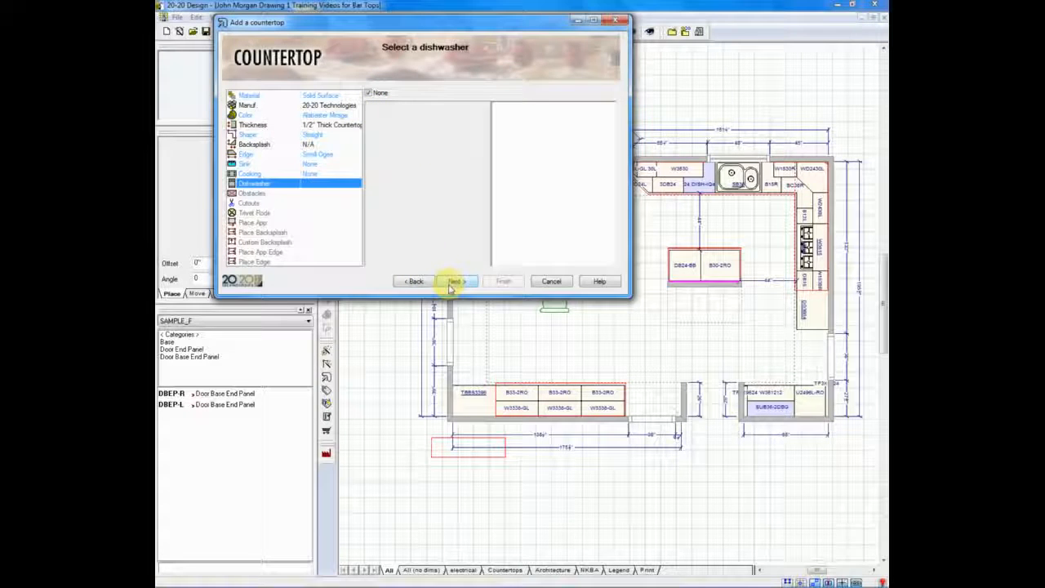
{"action": "left_click", "coordinate": [456, 281]}
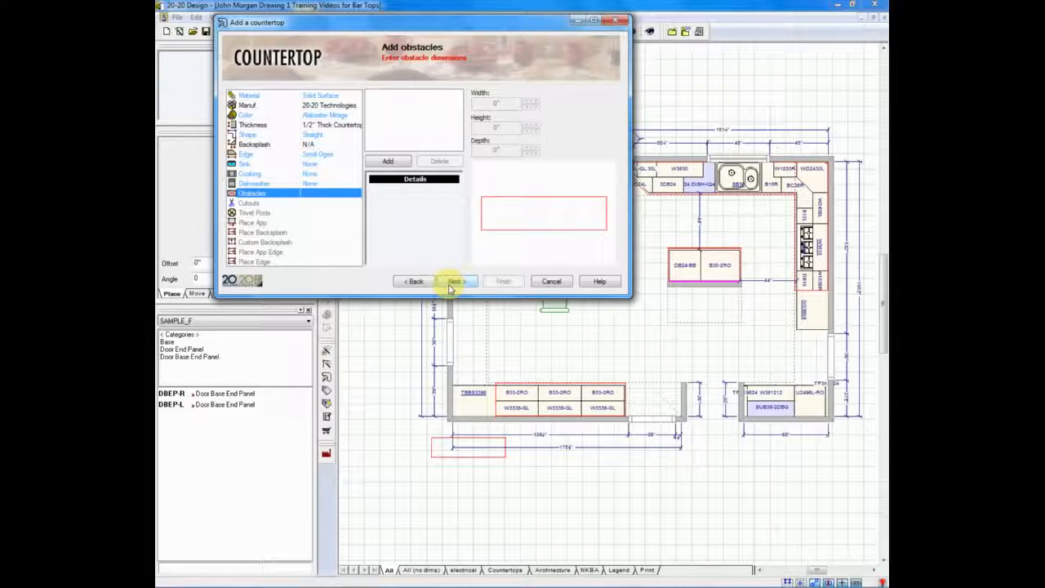
{"action": "left_click", "coordinate": [457, 281]}
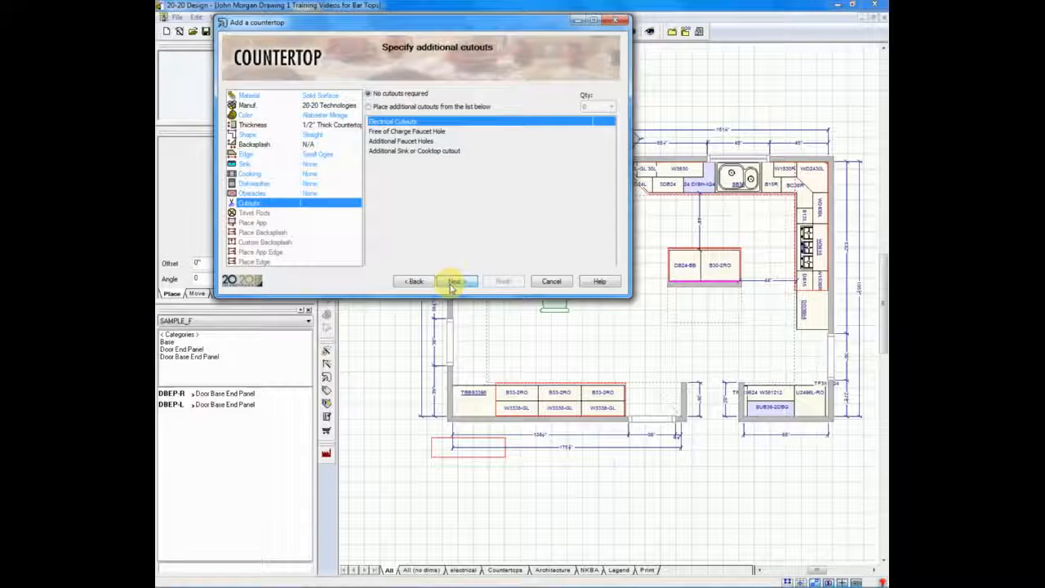
{"action": "left_click", "coordinate": [456, 281]}
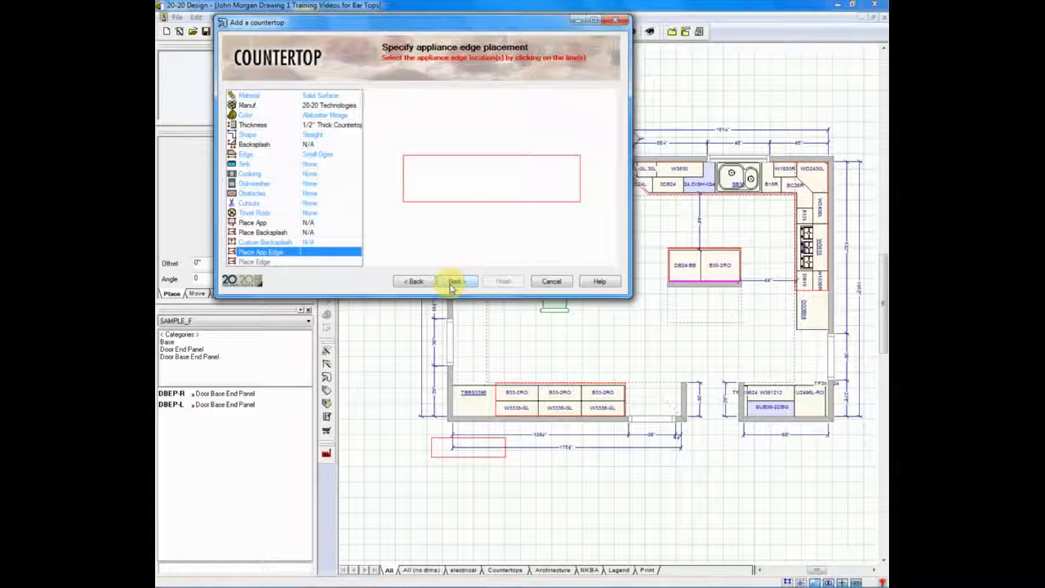
{"action": "left_click", "coordinate": [456, 281]}
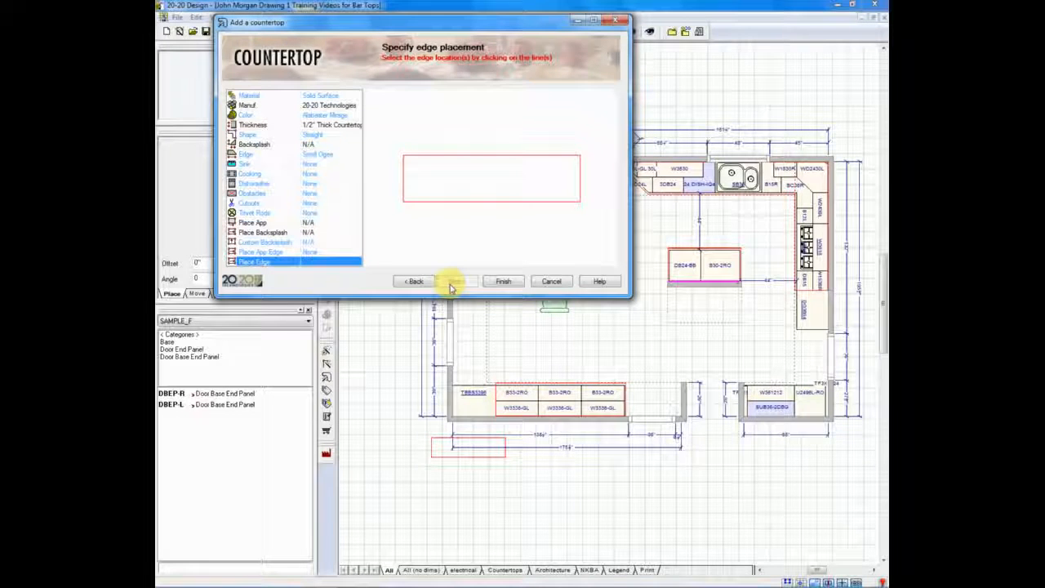
Step: Mark the finished edge and finish the wizard, placing the bar top below the island
{"action": "left_click", "coordinate": [490, 199]}
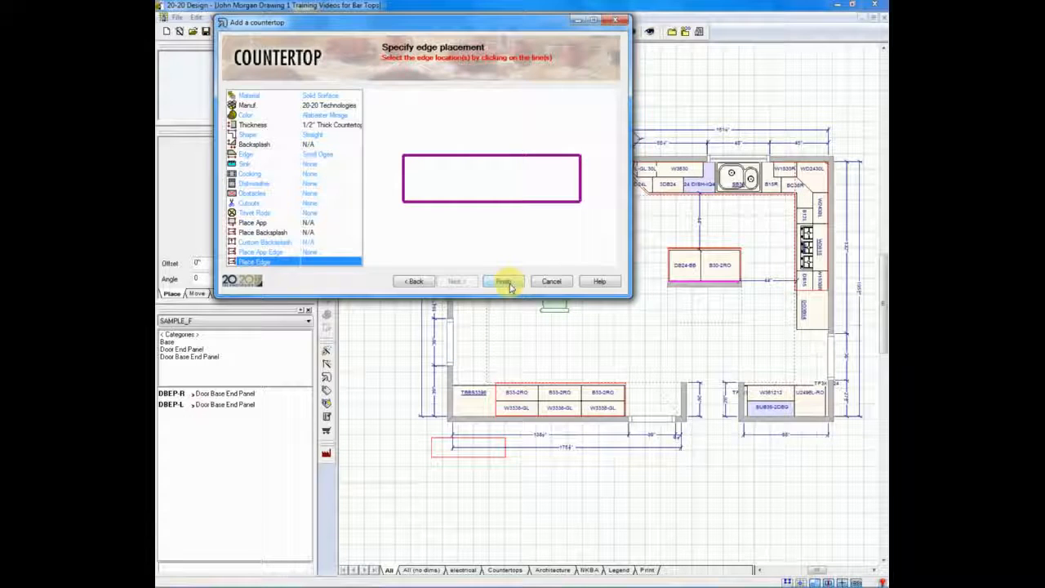
{"action": "left_click", "coordinate": [503, 281]}
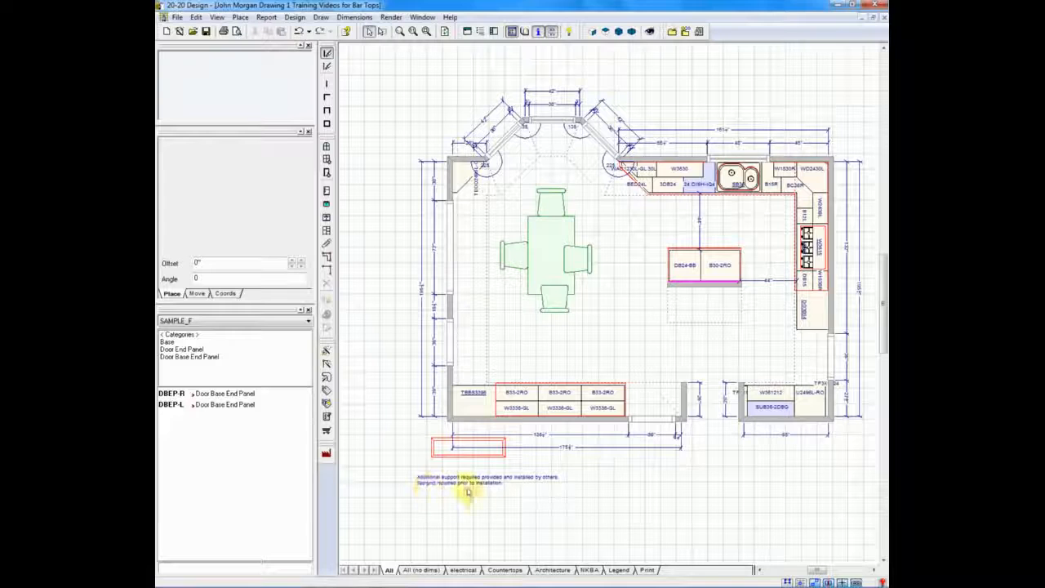
Step: Zoom to the bar top beneath the DB24-BB and B30-2RO cabinets and select it
{"action": "left_click", "coordinate": [477, 451]}
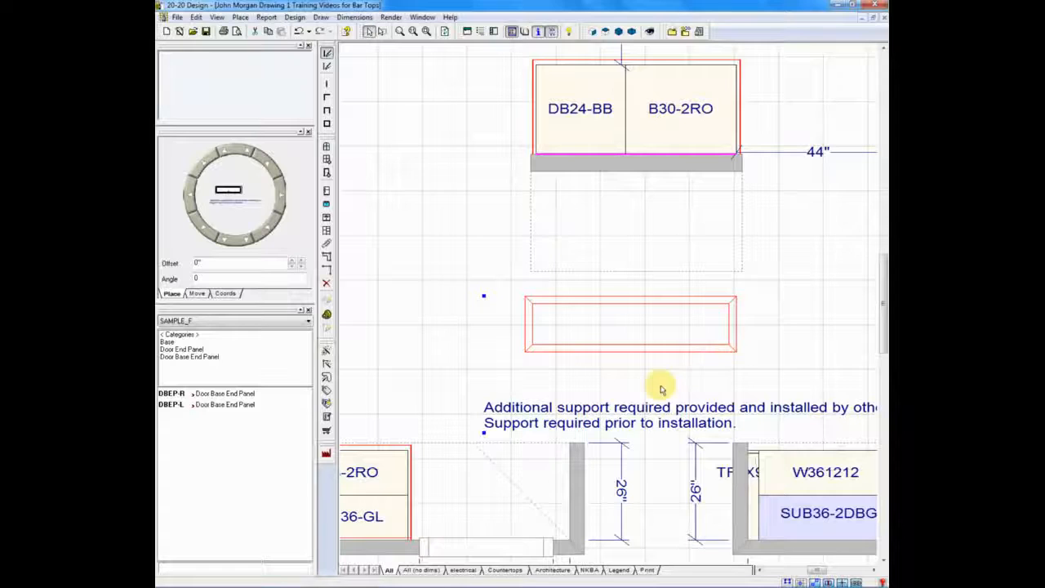
{"action": "left_click", "coordinate": [629, 335]}
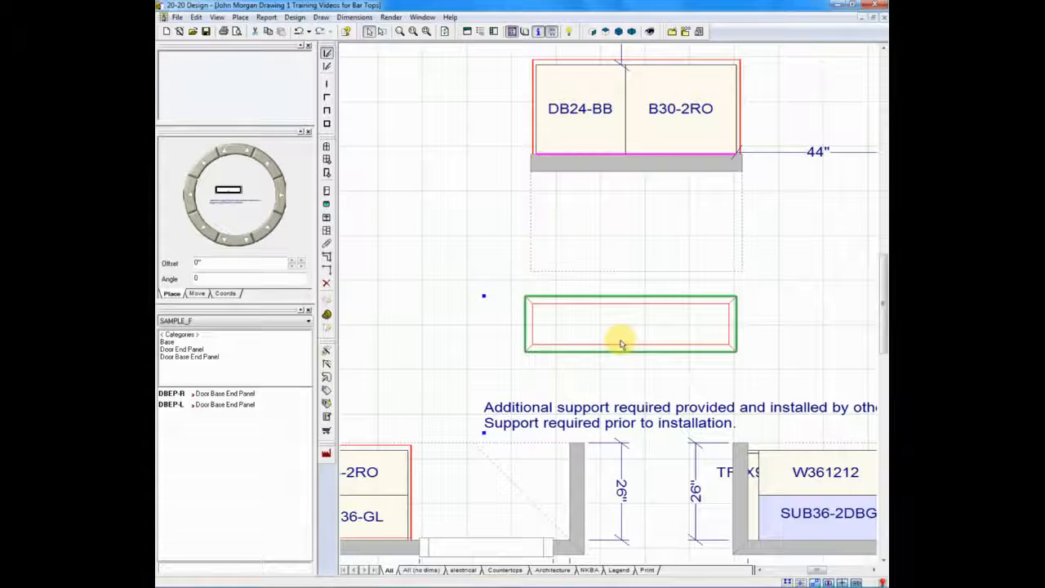
{"action": "mouse_move", "coordinate": [618, 335]}
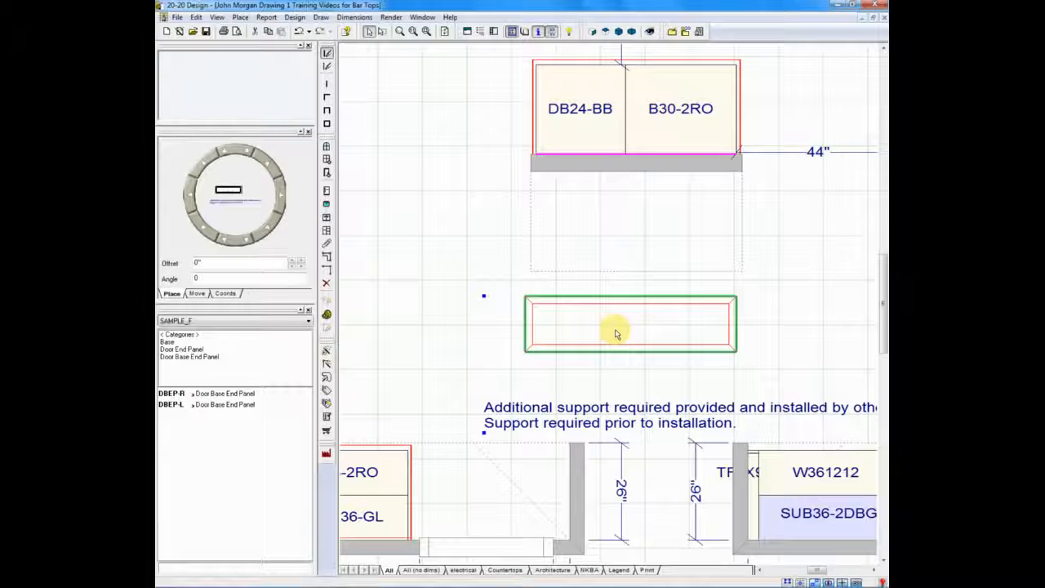
Step: Set the bar top's Section #1 Up/Down height to 41.5 inches from the floor
{"action": "right_click", "coordinate": [617, 329]}
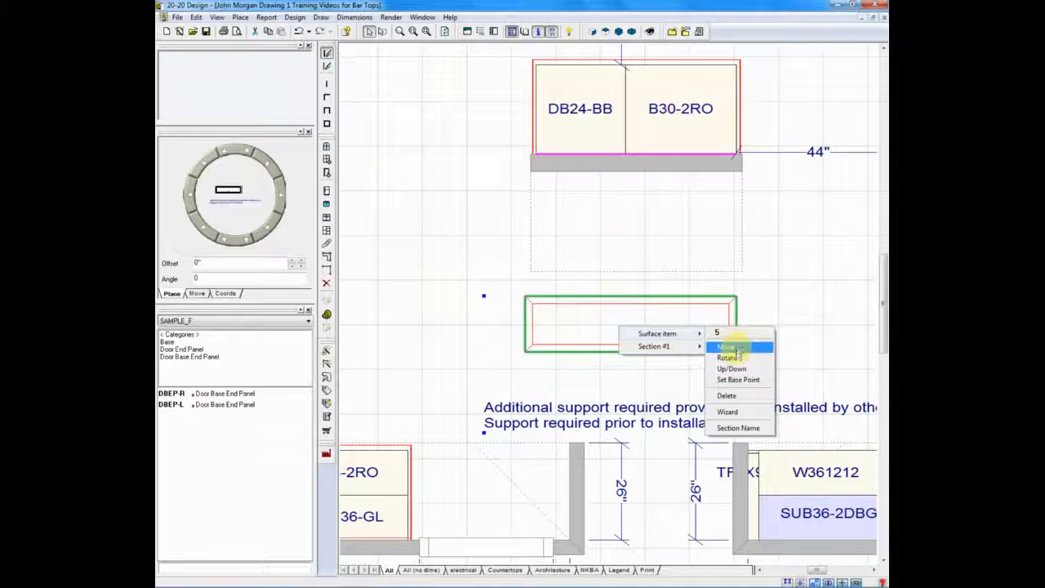
{"action": "left_click", "coordinate": [731, 369]}
{"action": "type", "text": "41.5"}
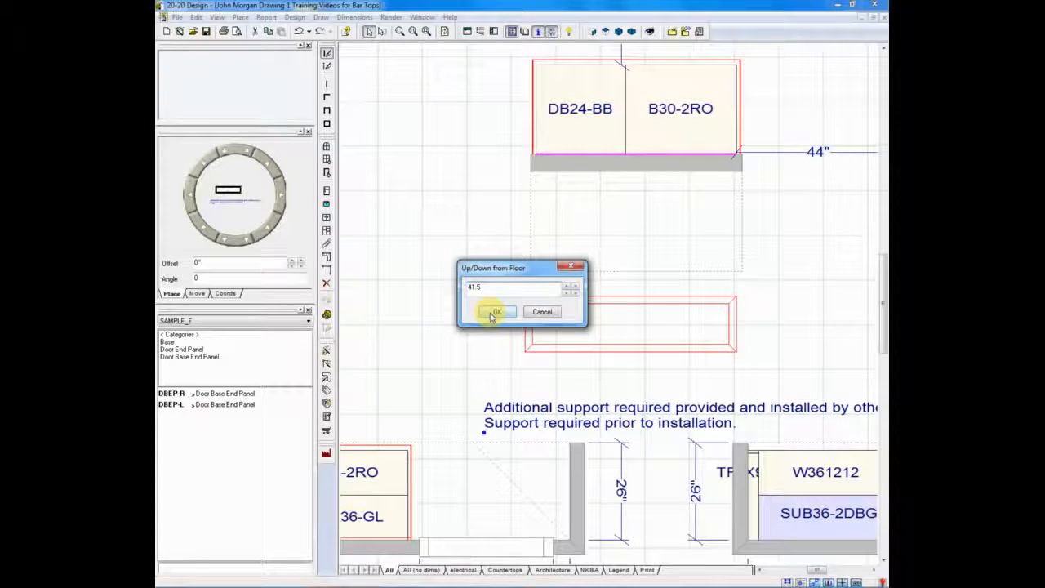
{"action": "left_click", "coordinate": [495, 312]}
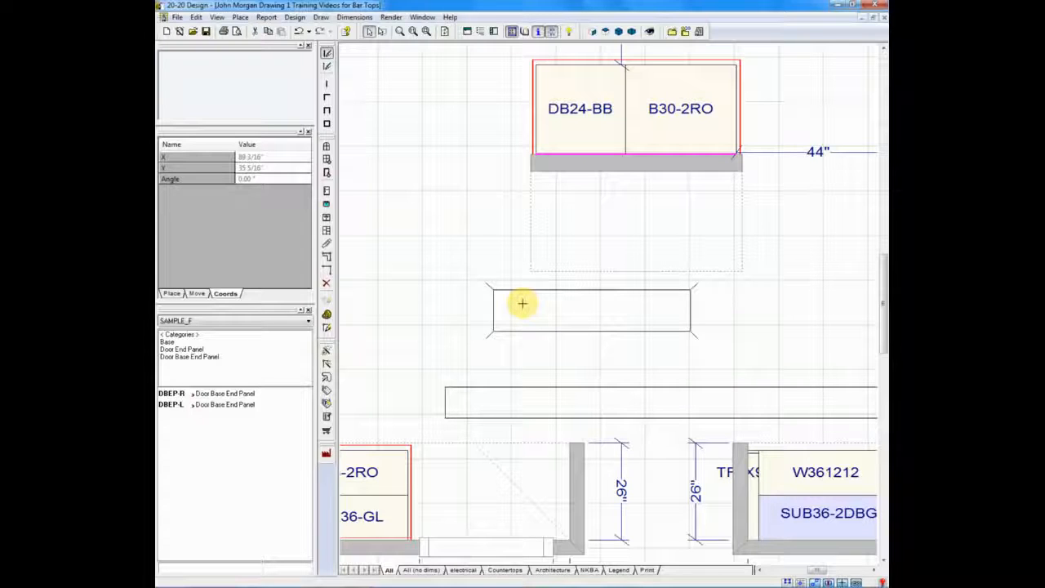
{"action": "left_click_drag", "start_coordinate": [522, 304], "coordinate": [552, 255]}
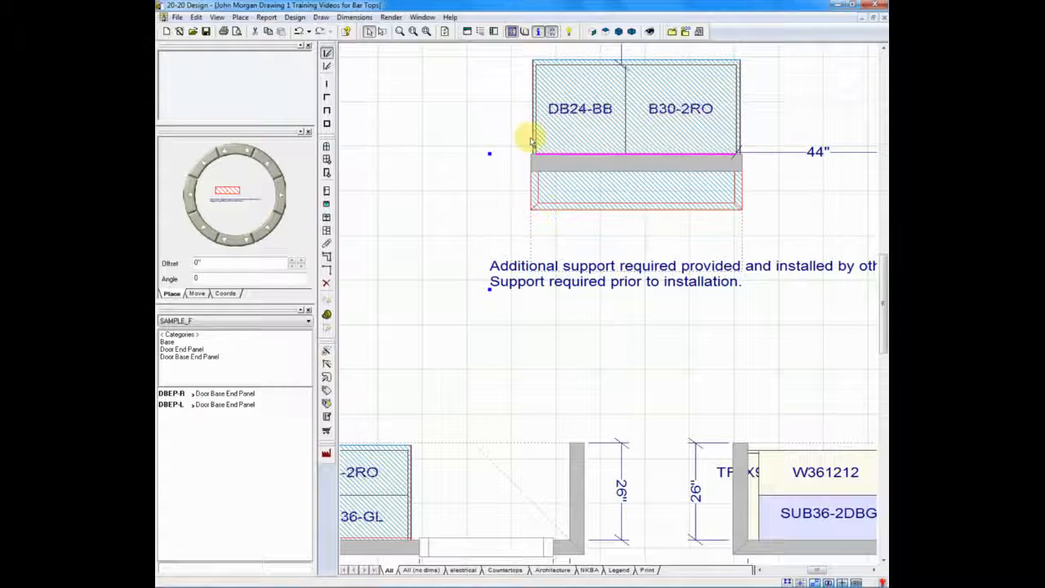
{"action": "mouse_move", "coordinate": [409, 253]}
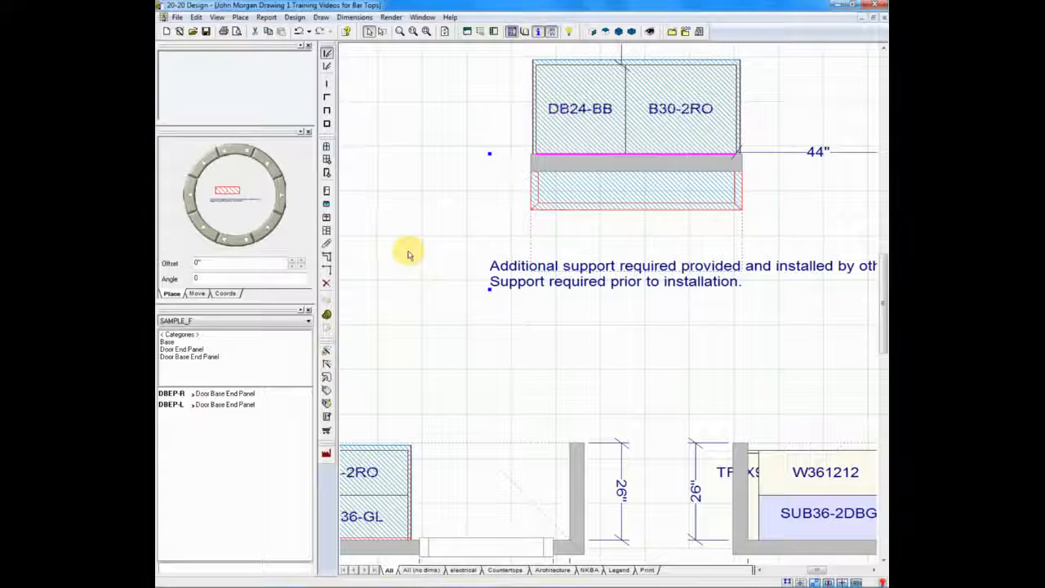
{"action": "mouse_move", "coordinate": [427, 249]}
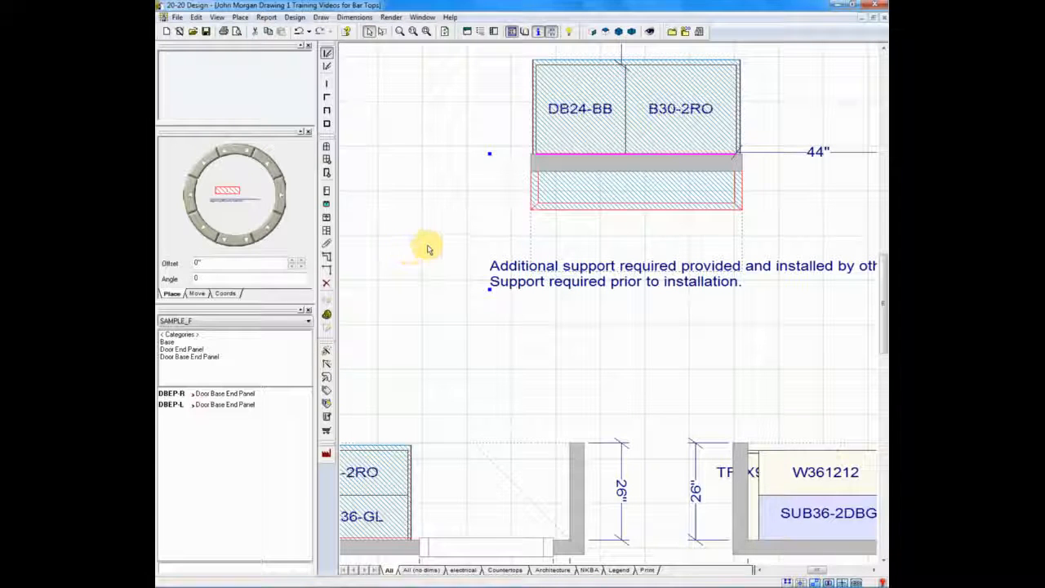
{"action": "mouse_move", "coordinate": [400, 211]}
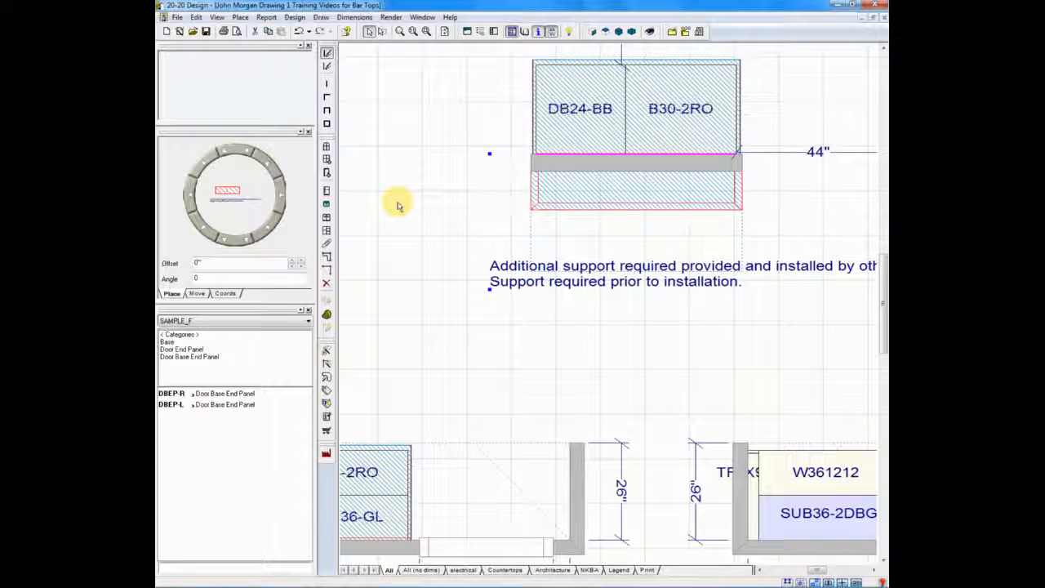
{"action": "mouse_move", "coordinate": [484, 154]}
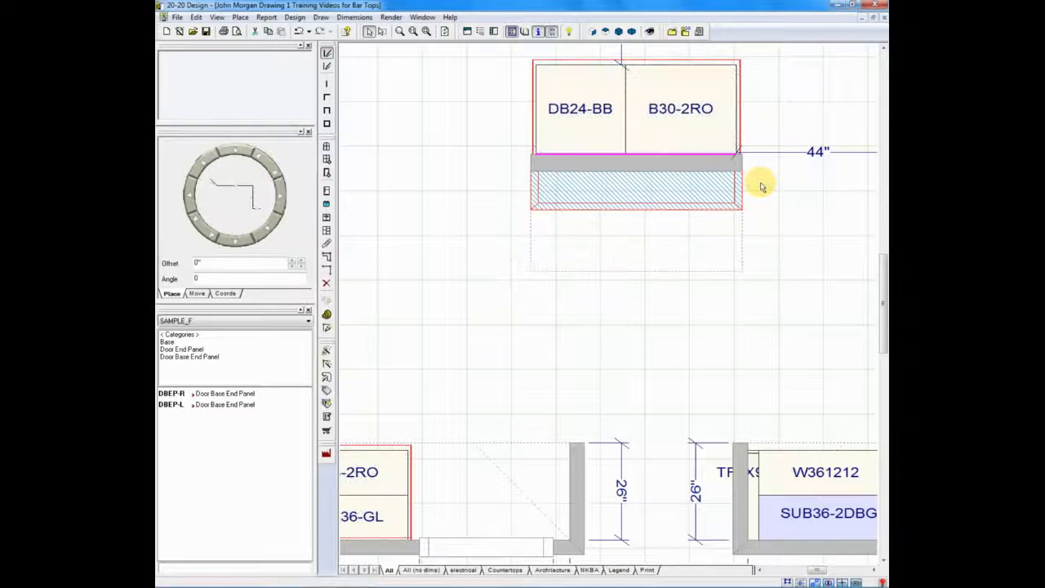
{"action": "mouse_move", "coordinate": [490, 216]}
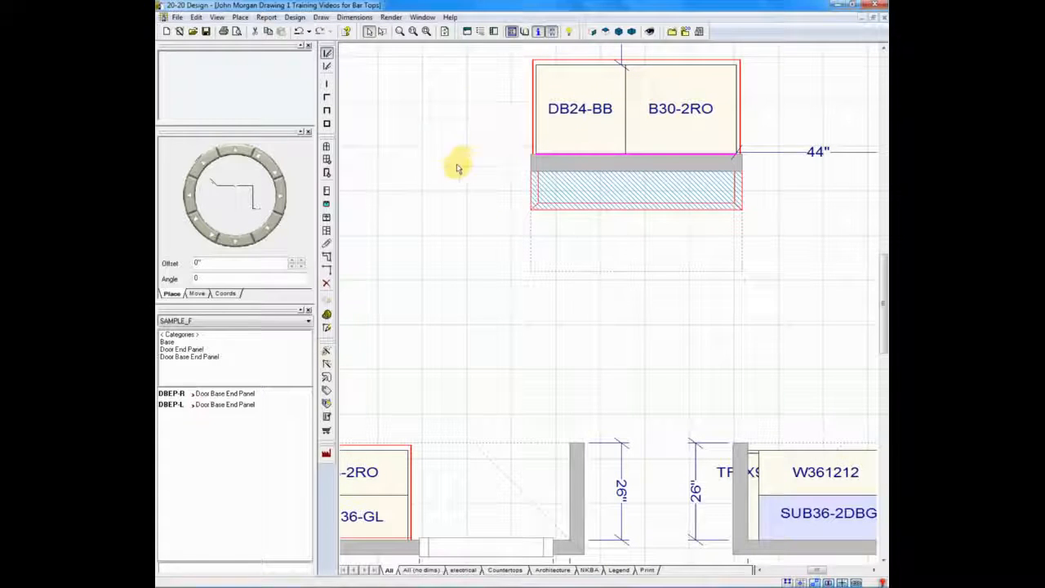
Step: Select the placed bar top and bring up its context menu
{"action": "left_click", "coordinate": [594, 190]}
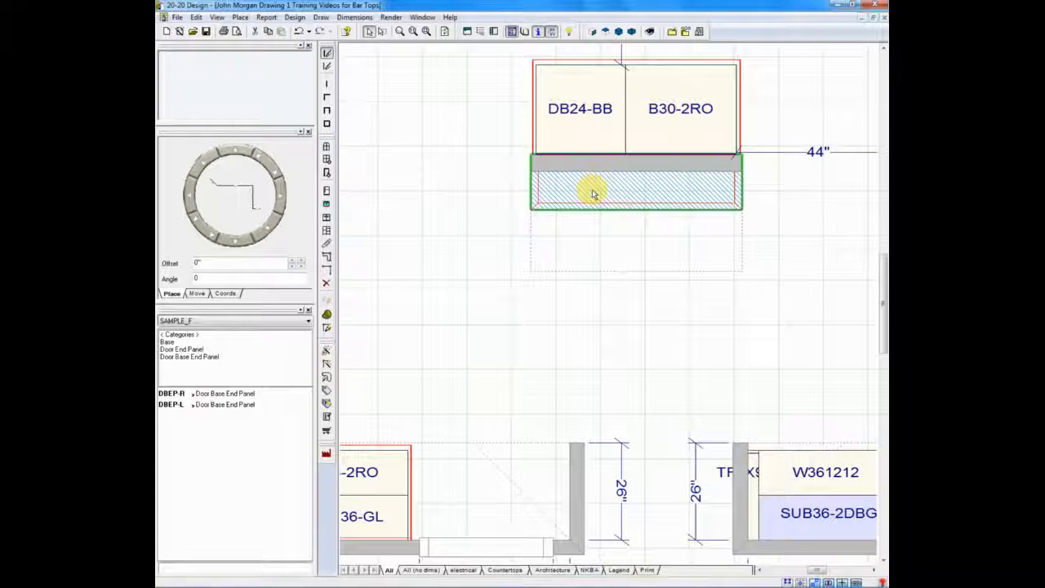
{"action": "right_click", "coordinate": [594, 193]}
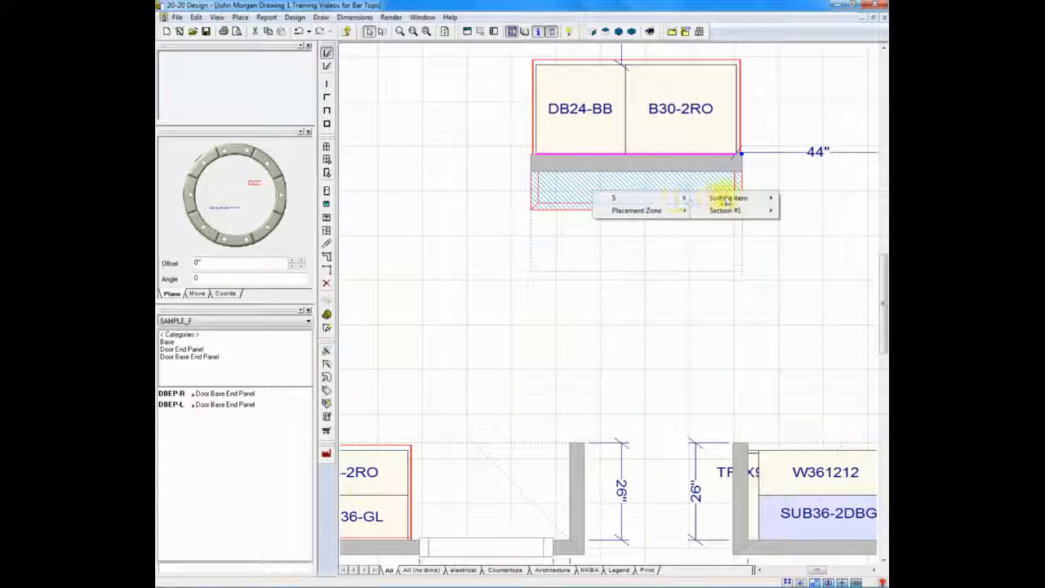